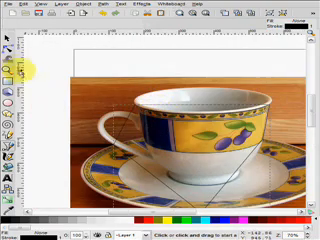
pyautogui.moveTo(8, 66)
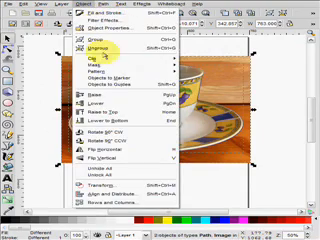
pyautogui.moveTo(105, 63)
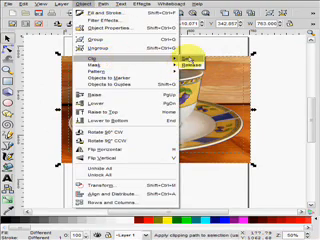